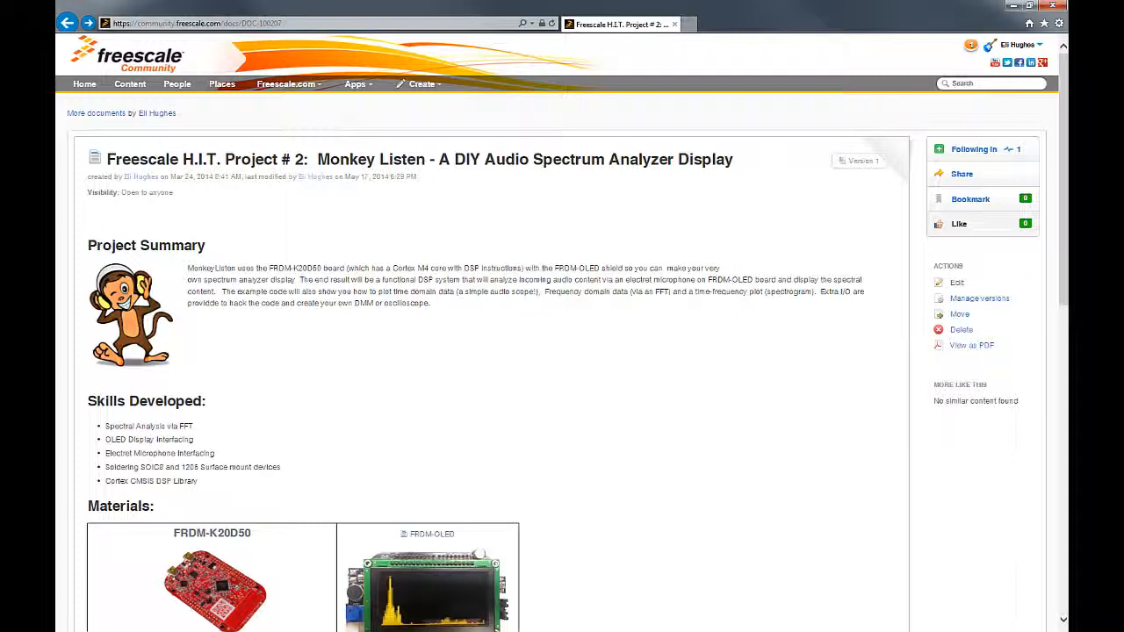
mouse_move(518, 490)
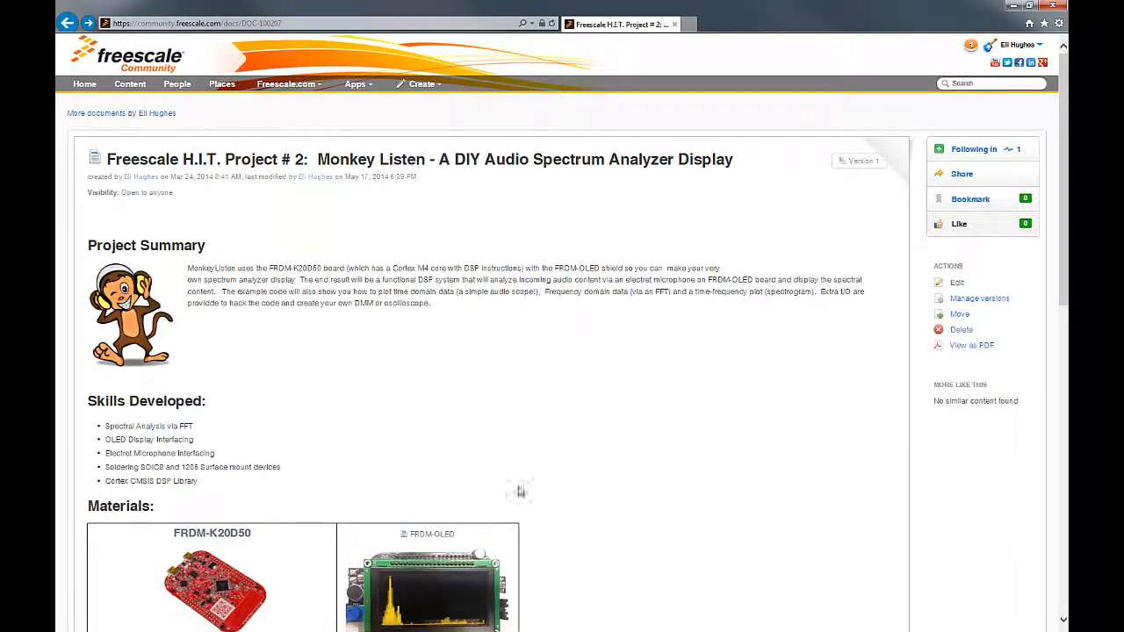
mouse_move(401, 363)
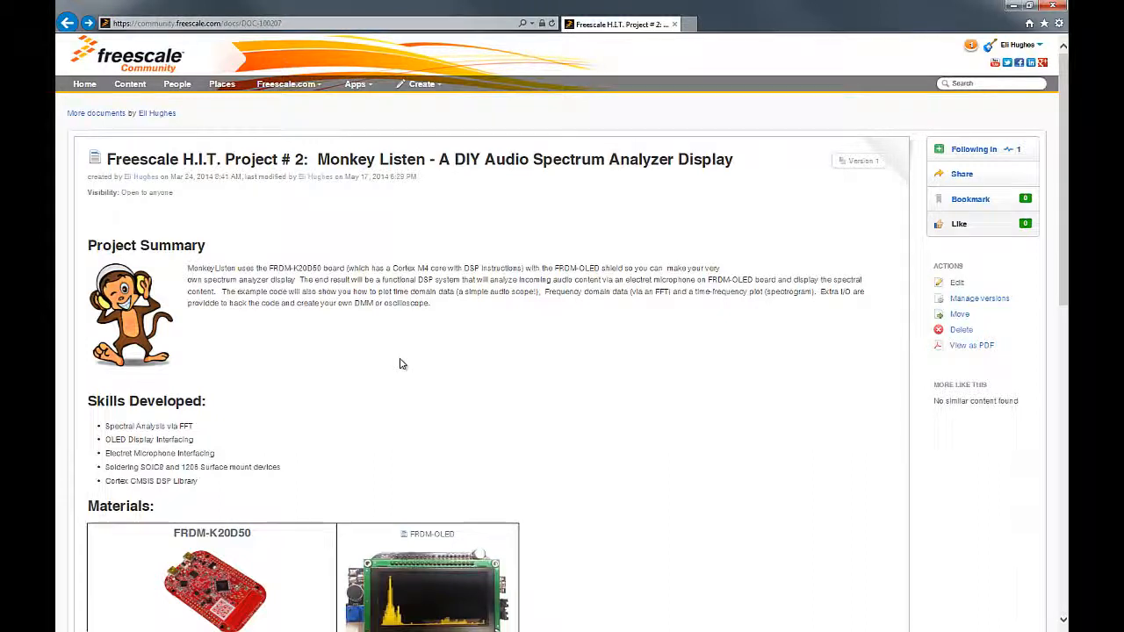
mouse_move(372, 355)
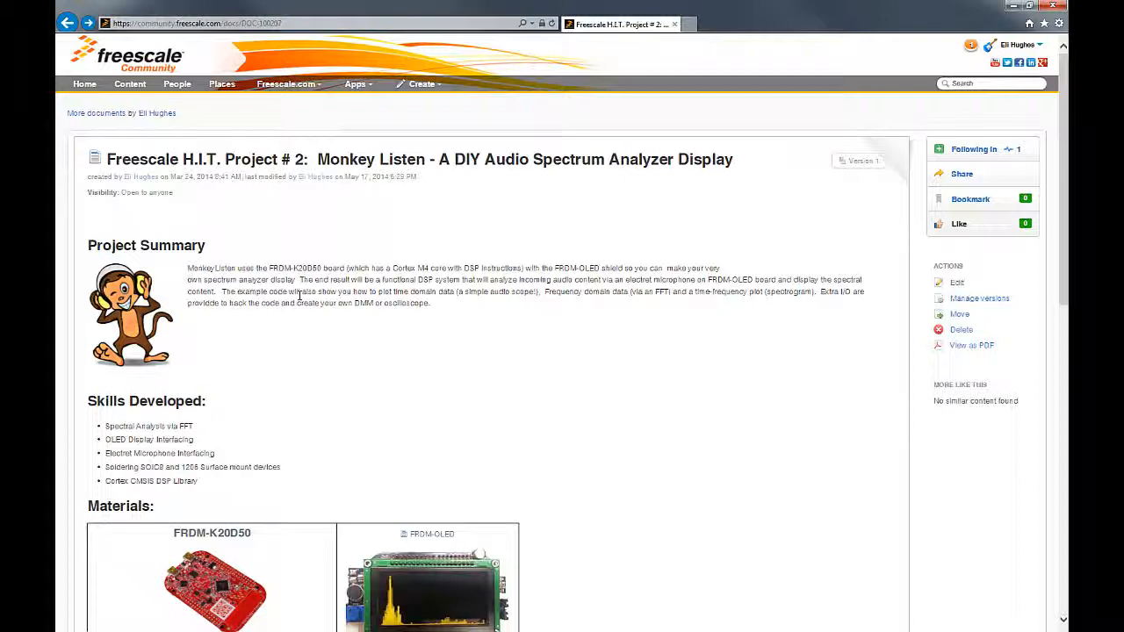
mouse_move(295, 341)
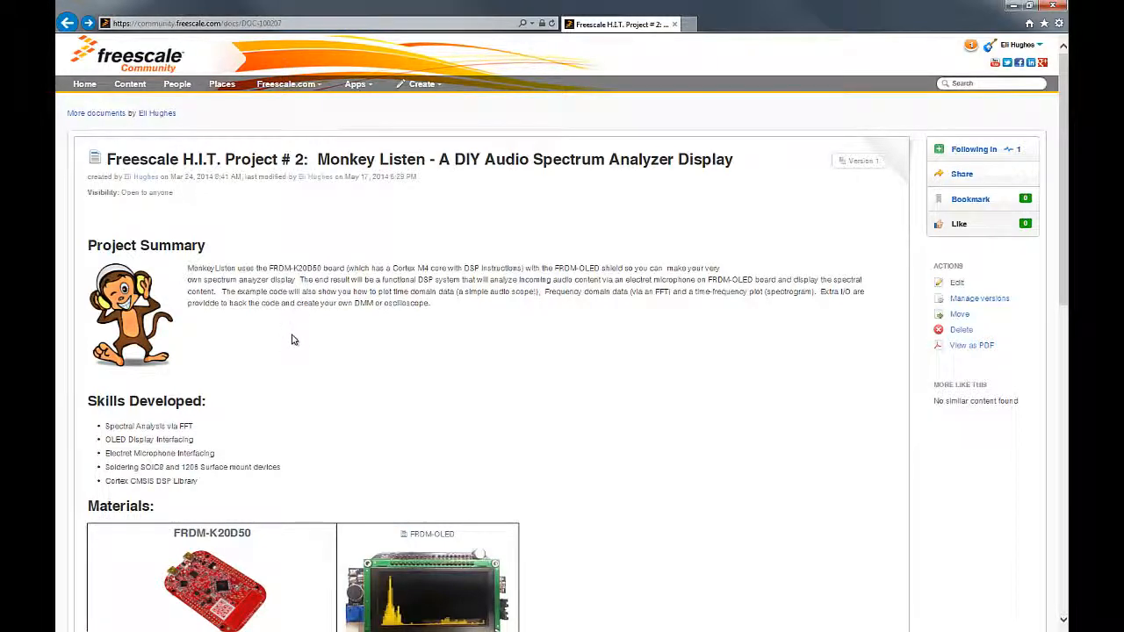
Scroll to the Skills Developed list, highlight OLED Display Interfacing and another skill, then reveal the Materials table.
scroll("down", 3)
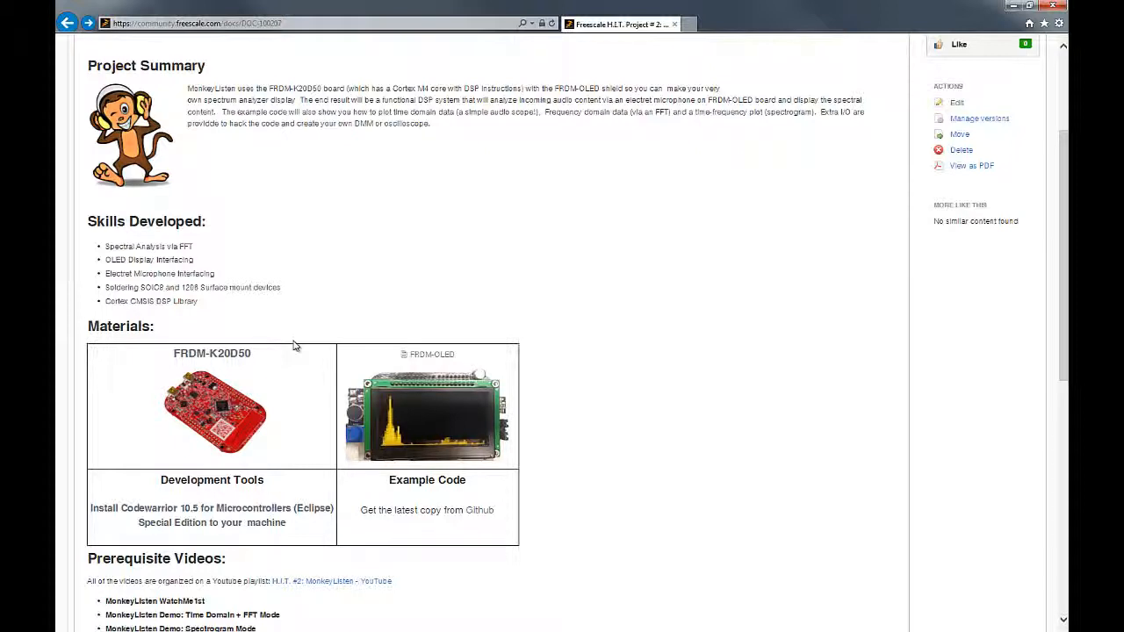
scroll("down", 3)
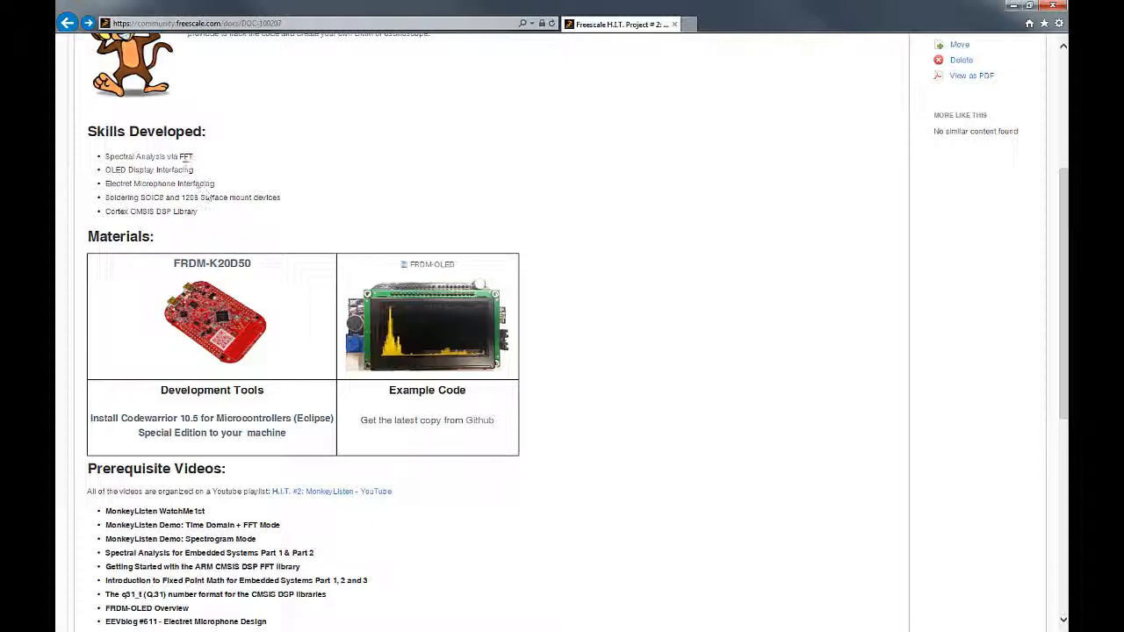
left_click_drag(105, 169, 215, 184)
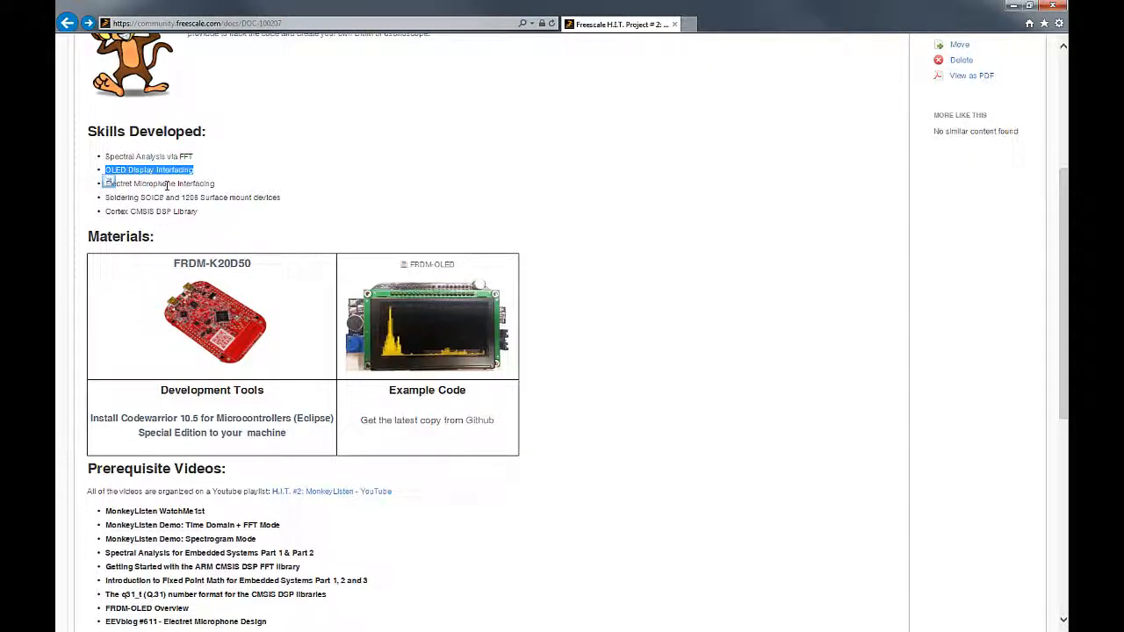
double_click(158, 182)
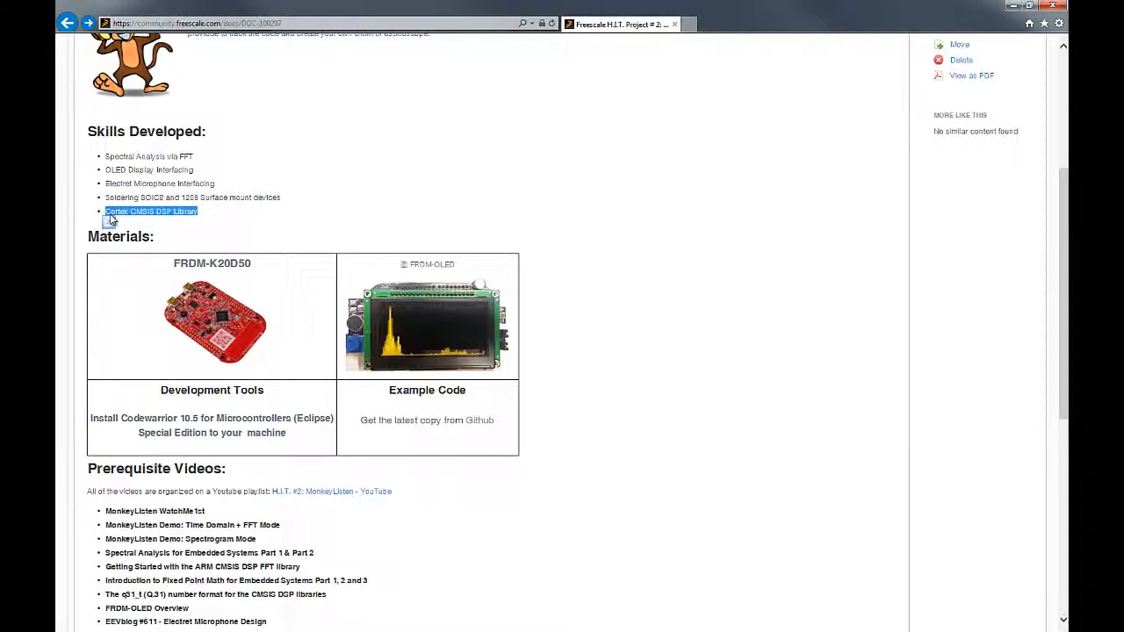
scroll("down", 3)
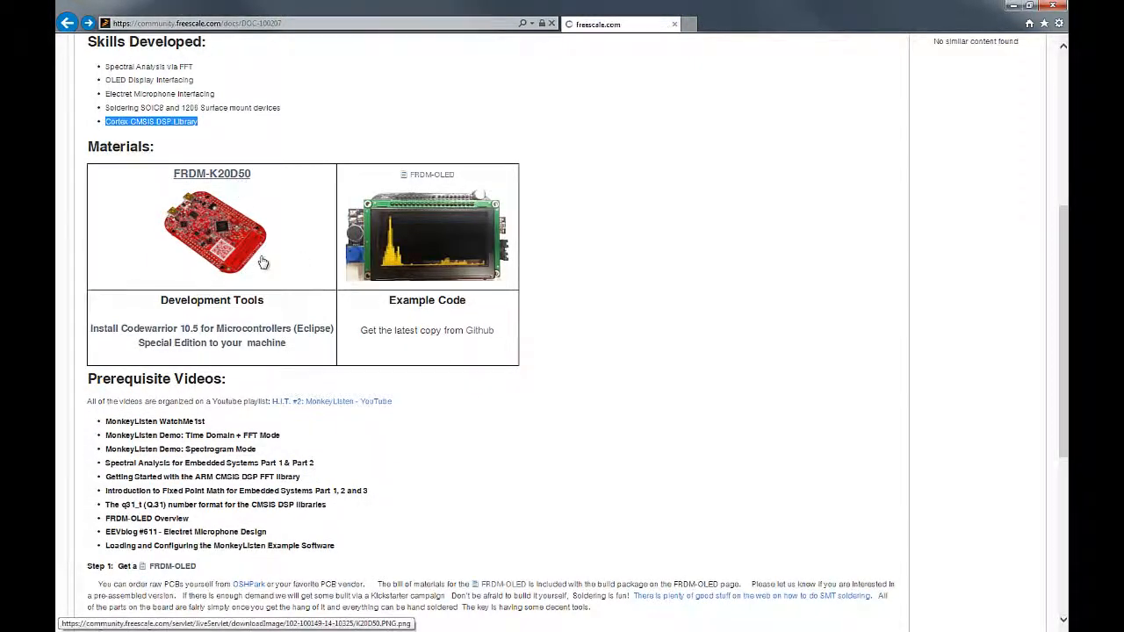
left_click(211, 174)
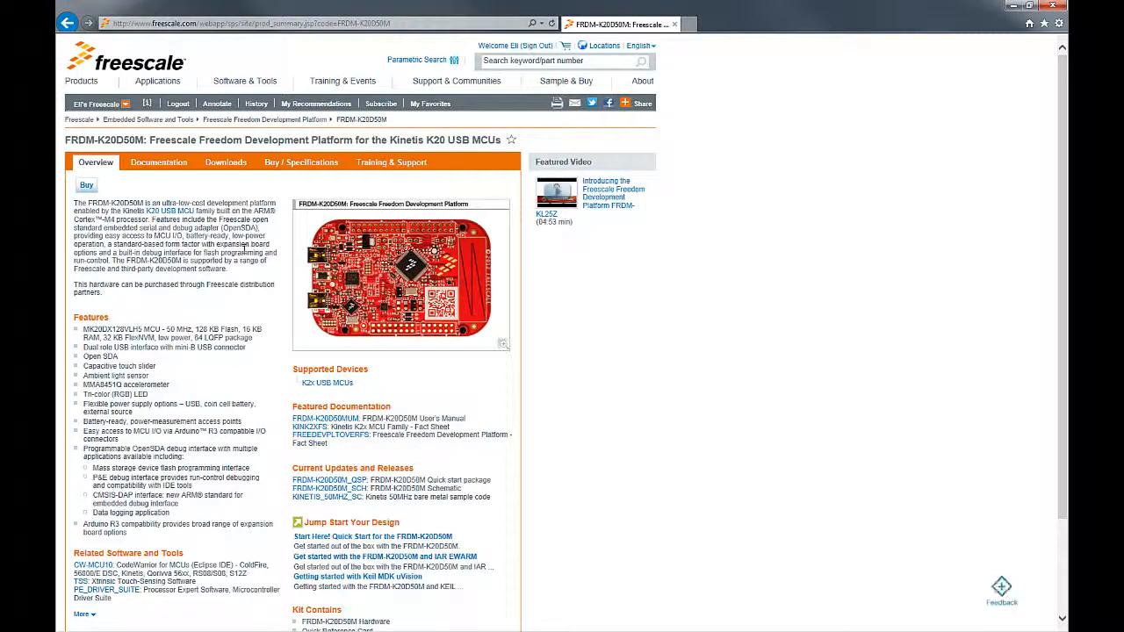
mouse_move(413, 281)
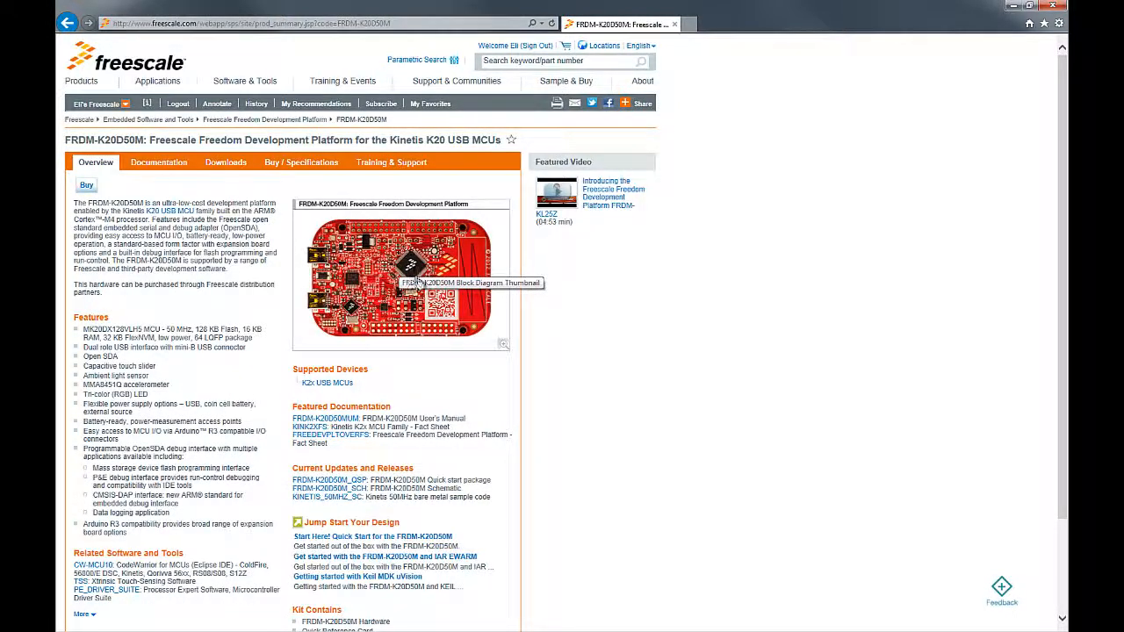
mouse_move(401, 274)
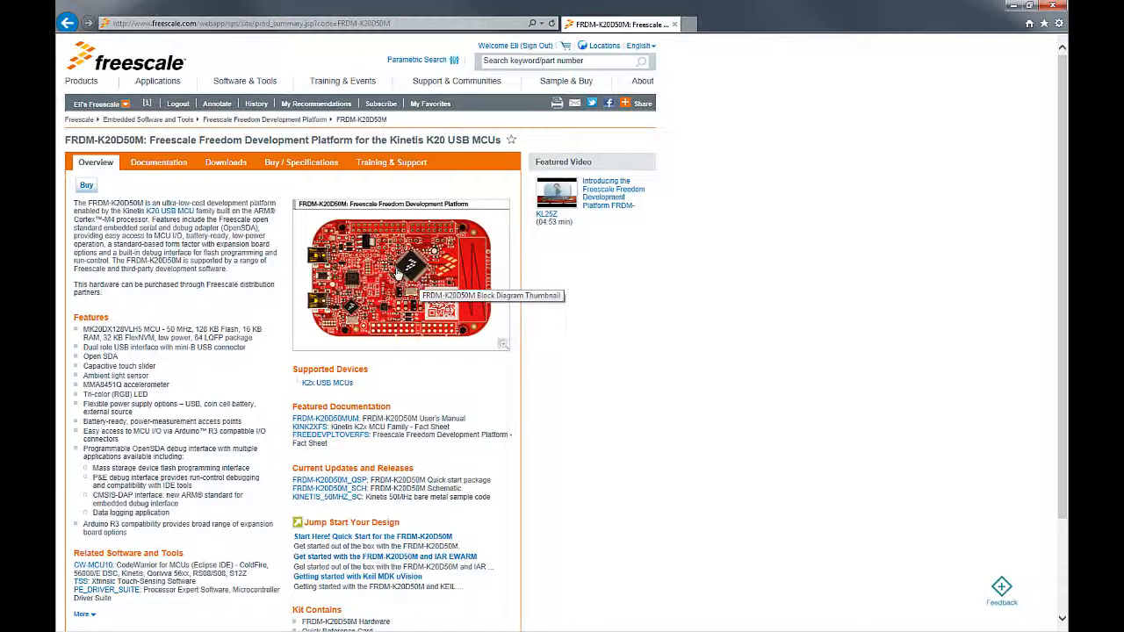
mouse_move(400, 265)
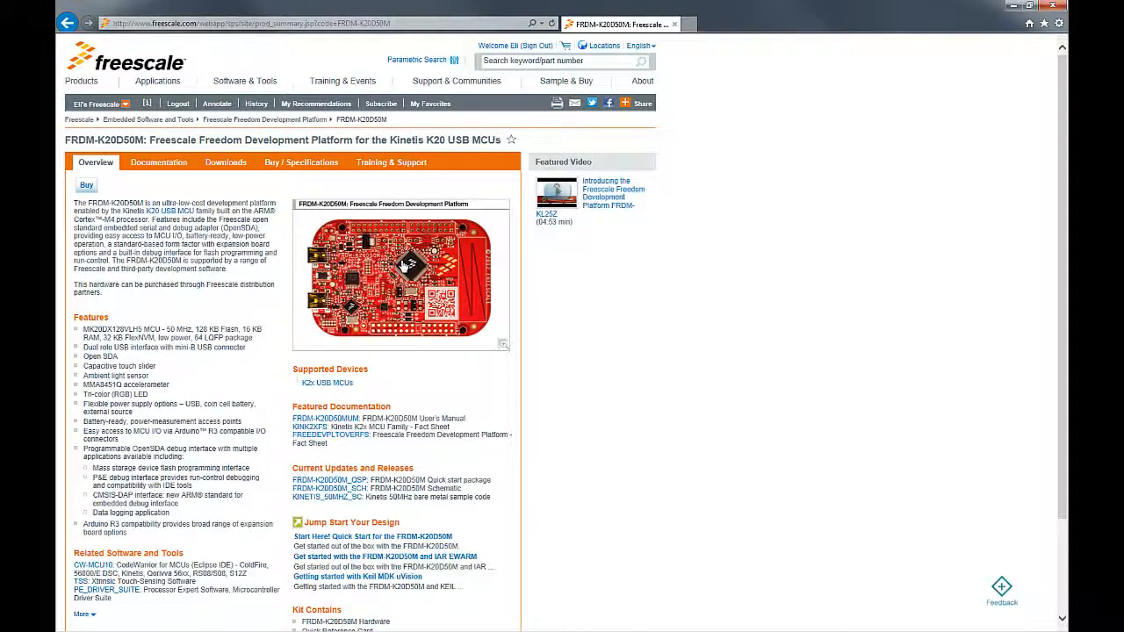
mouse_move(366, 284)
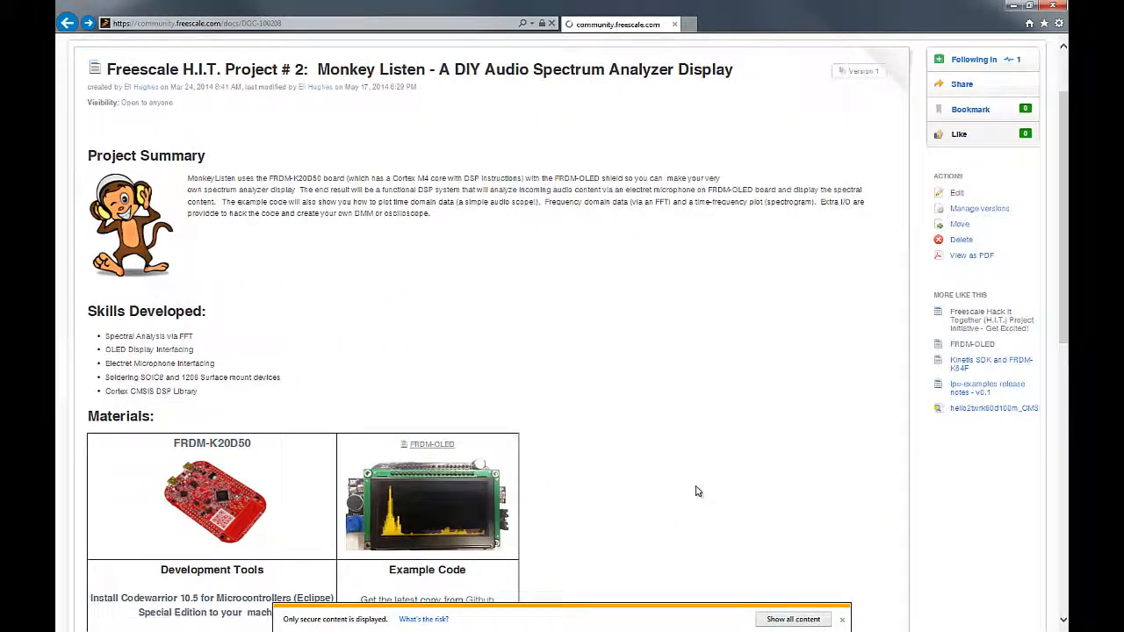
Follow the FRDM-OLED link and scroll its document from the Summary down to the Notes section.
left_click(432, 442)
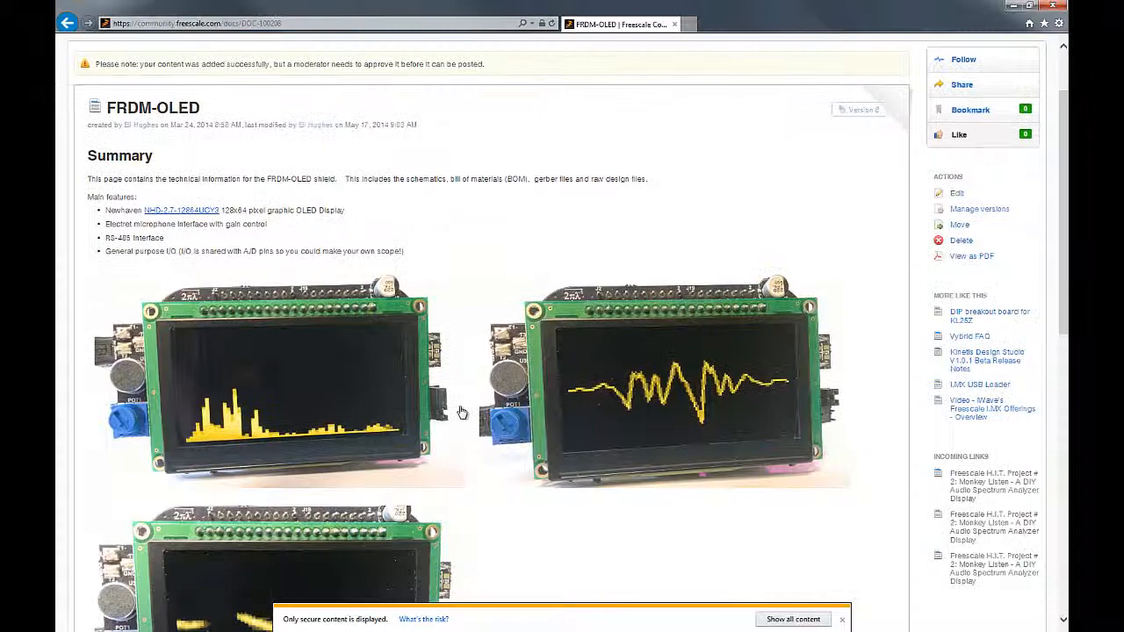
scroll("down", 3)
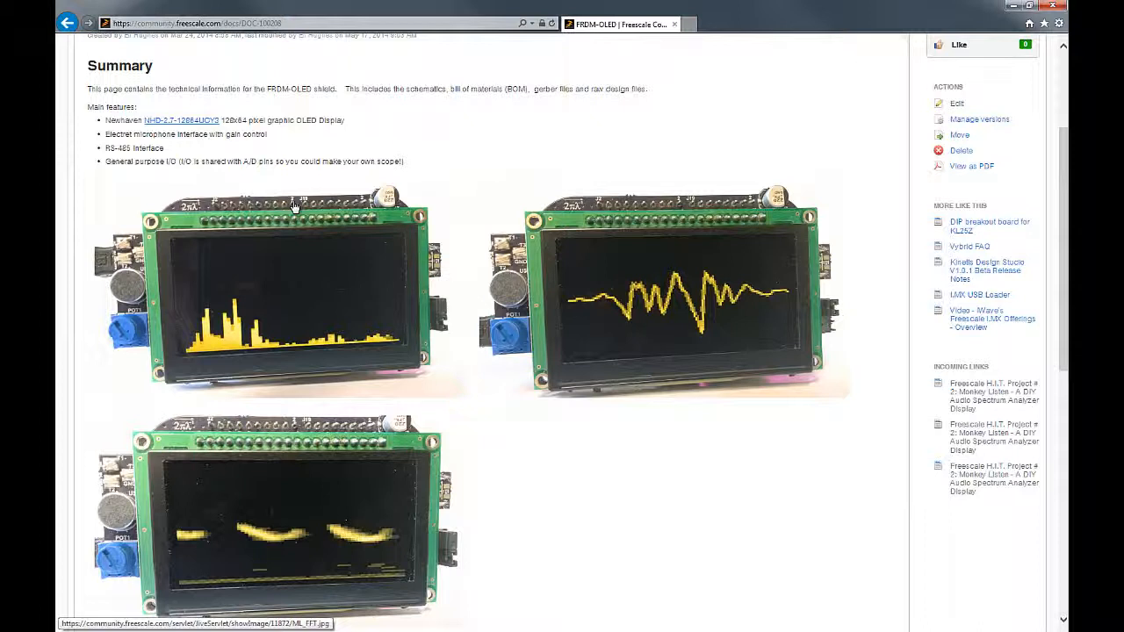
mouse_move(313, 221)
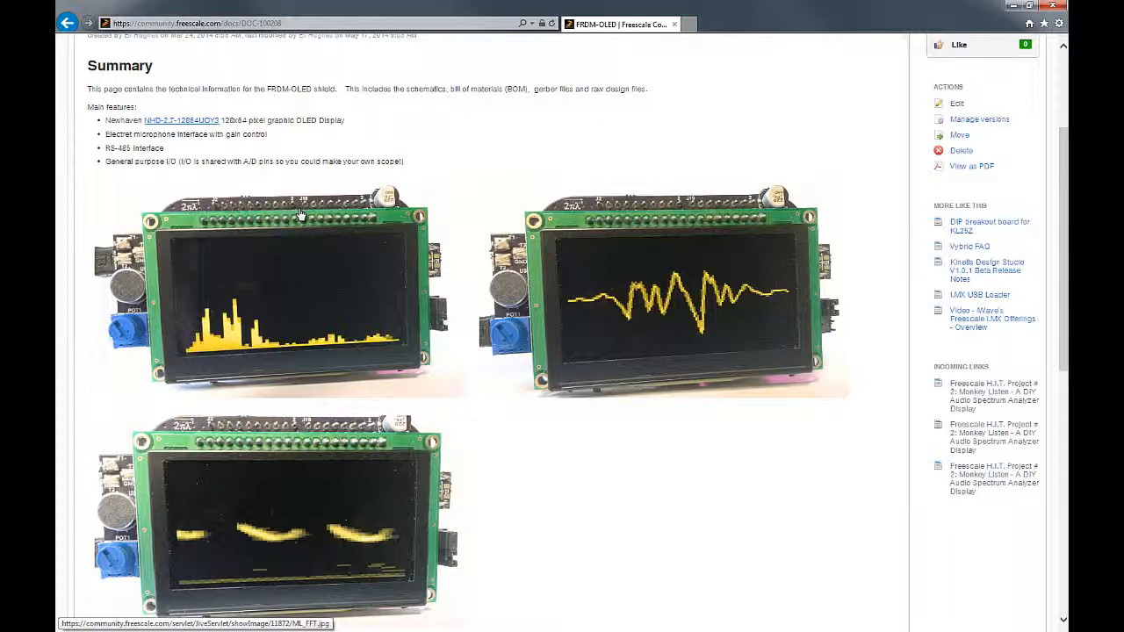
scroll("down", 3)
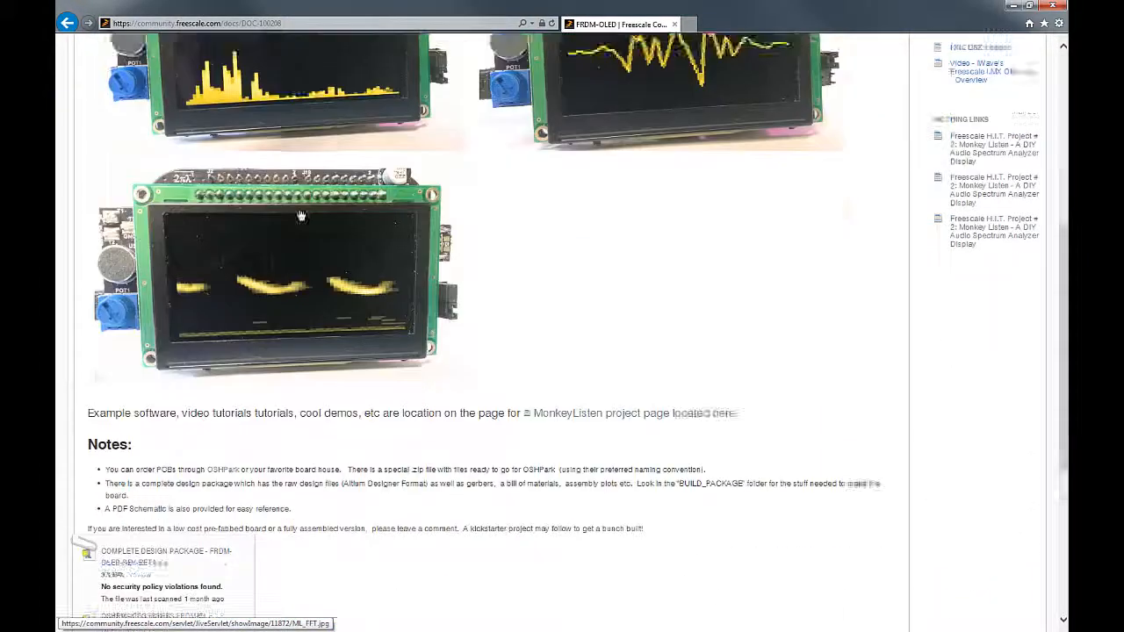
Scroll the Monkey Listen page to the materials, prerequisite videos and first steps.
scroll("down", 3)
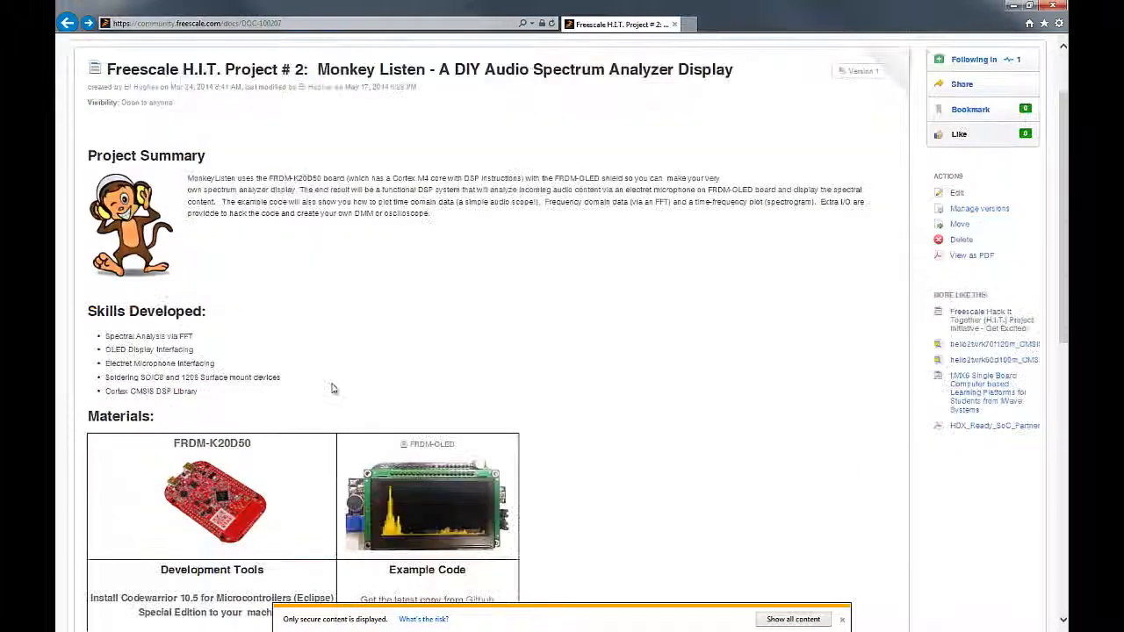
scroll("down", 3)
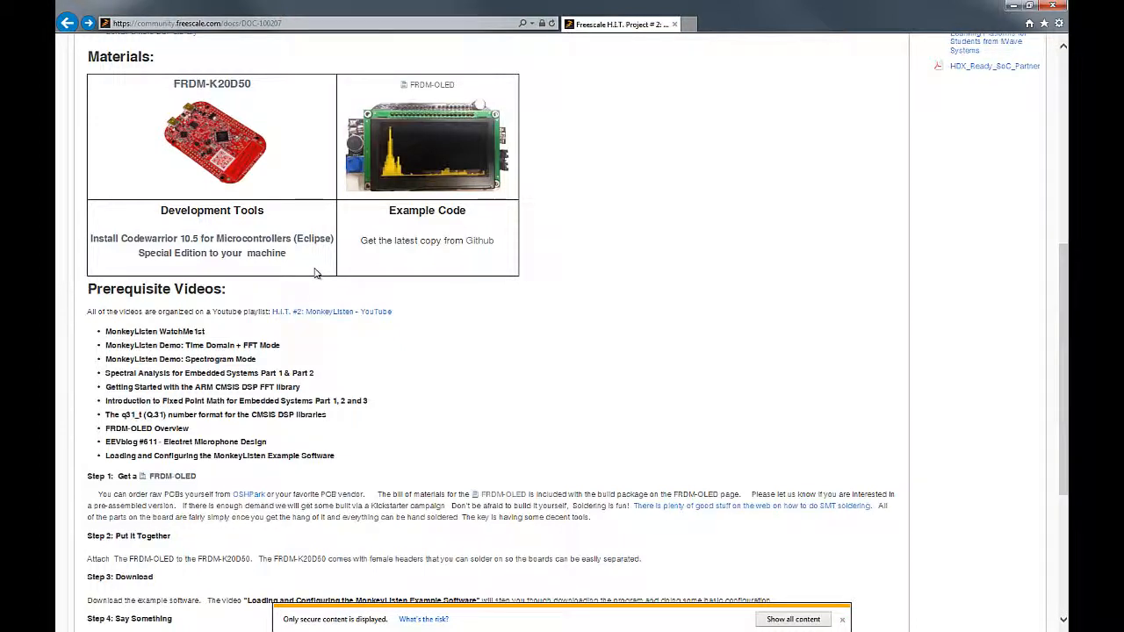
mouse_move(186, 249)
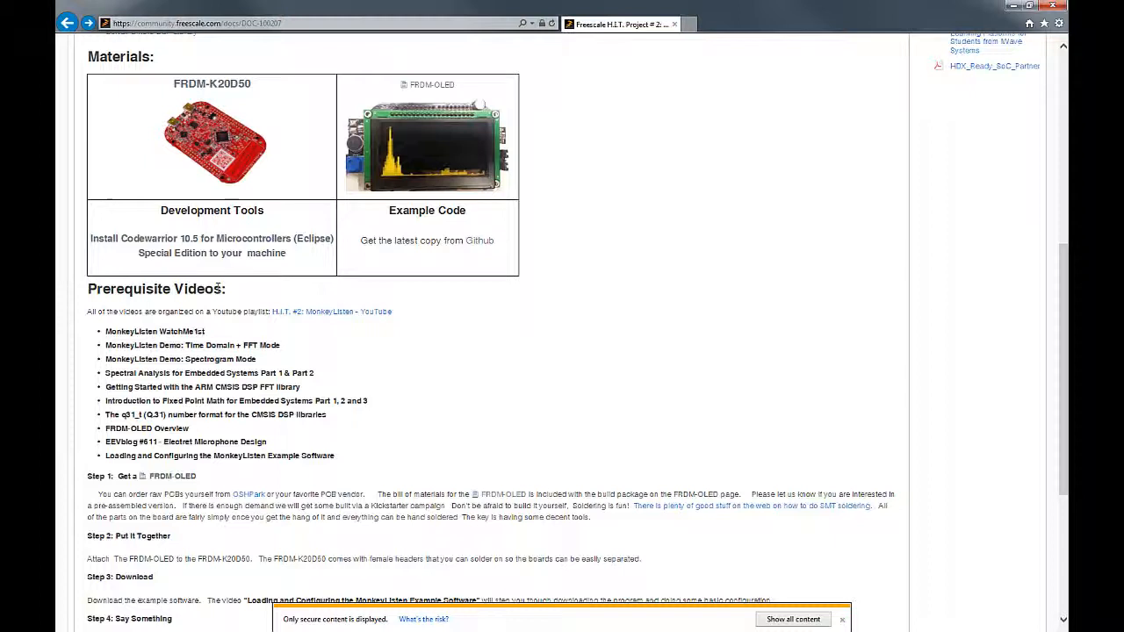
left_click(790, 618)
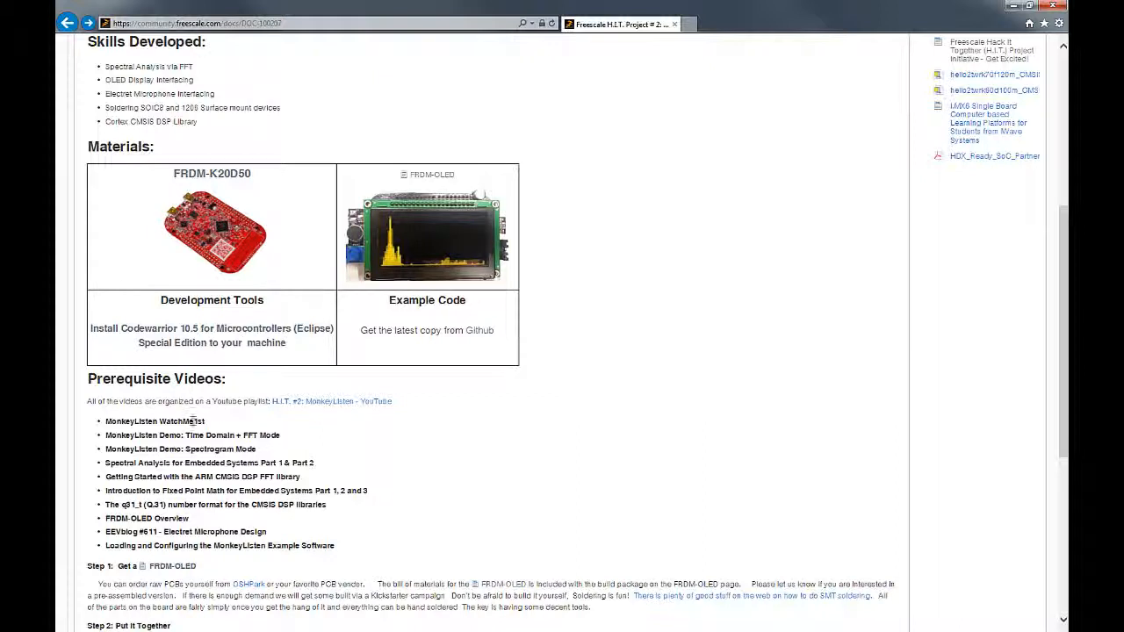
double_click(186, 421)
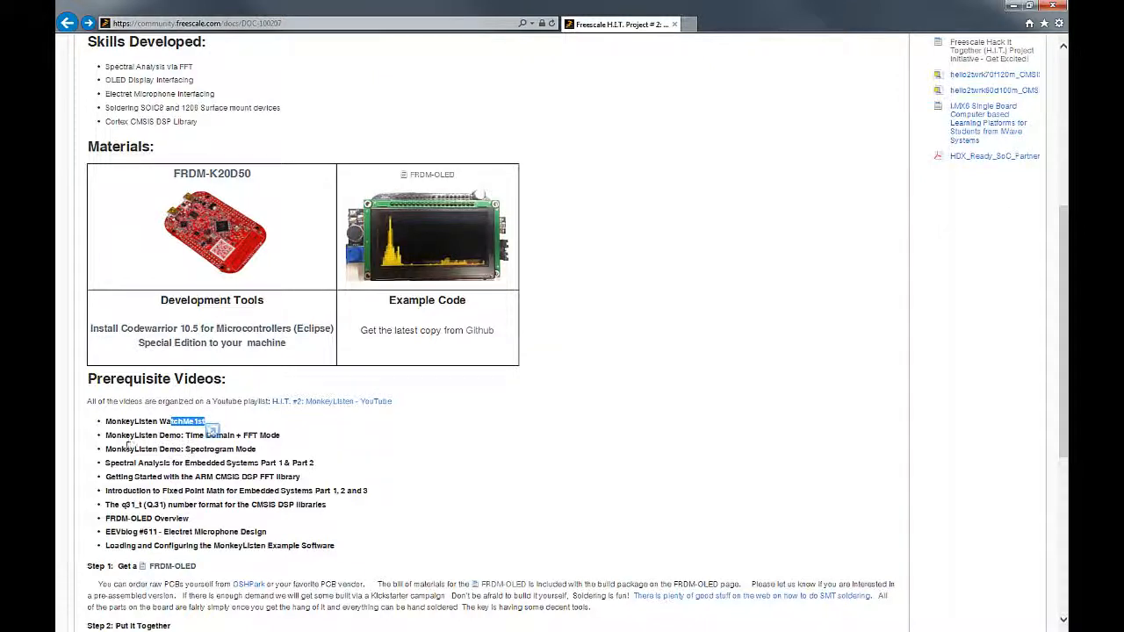
left_click_drag(190, 422, 260, 450)
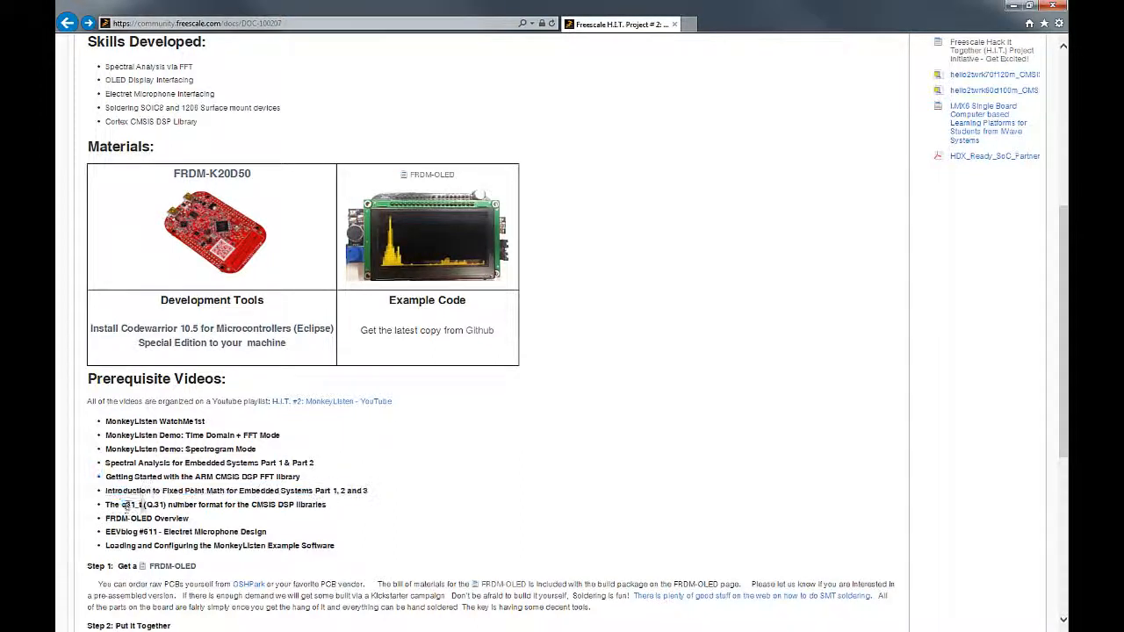
left_click_drag(121, 504, 274, 504)
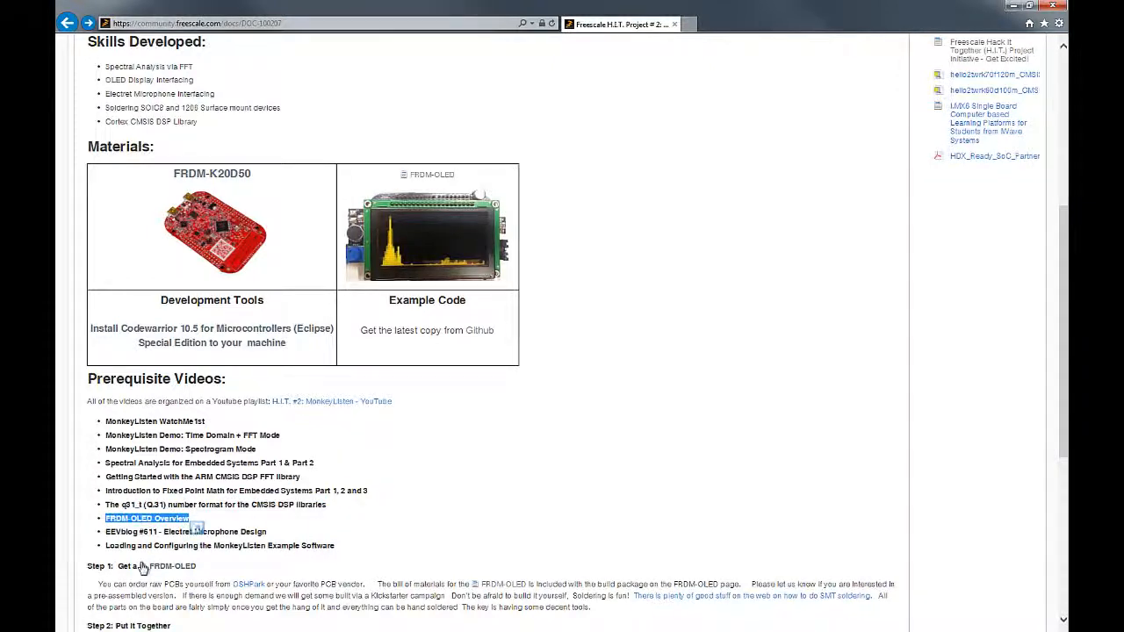
mouse_move(156, 565)
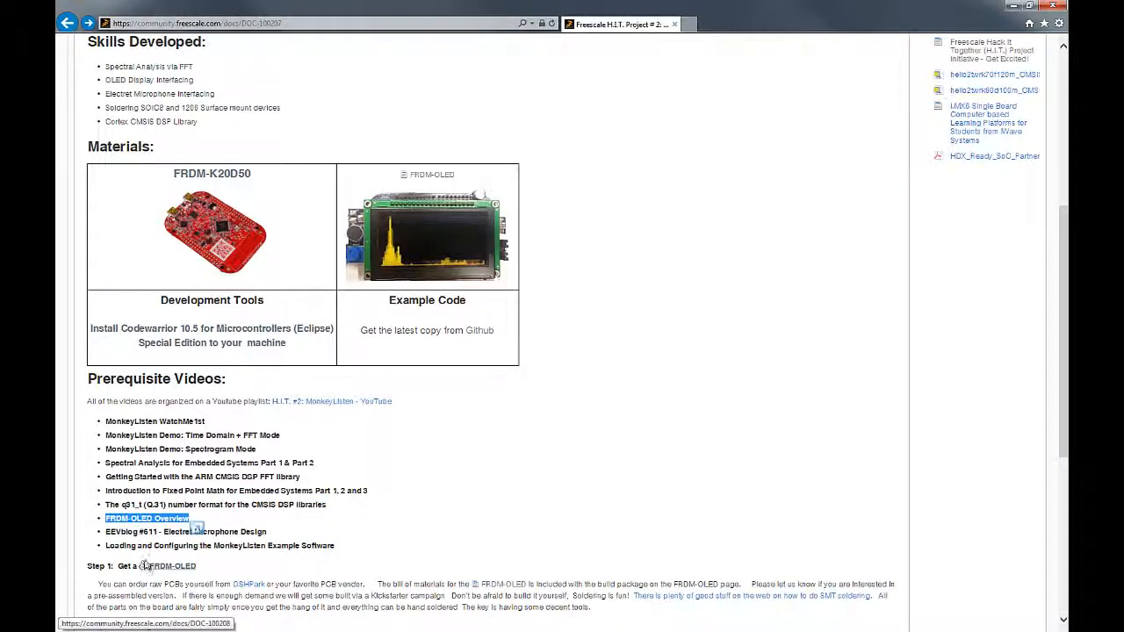
scroll("down", 3)
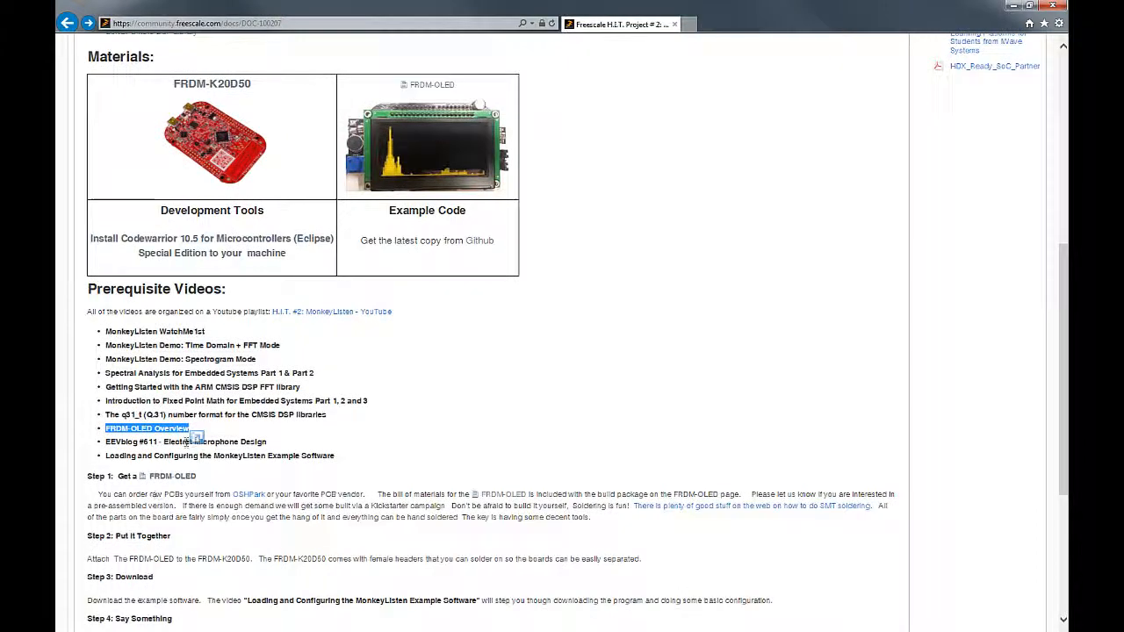
left_click(186, 442)
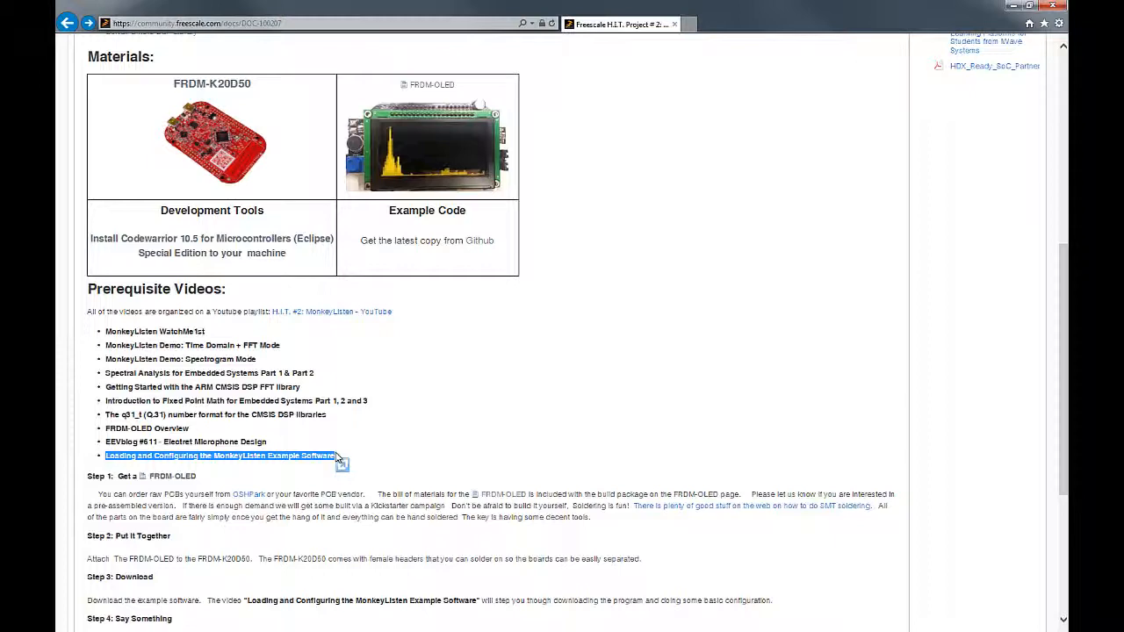
scroll("down", 3)
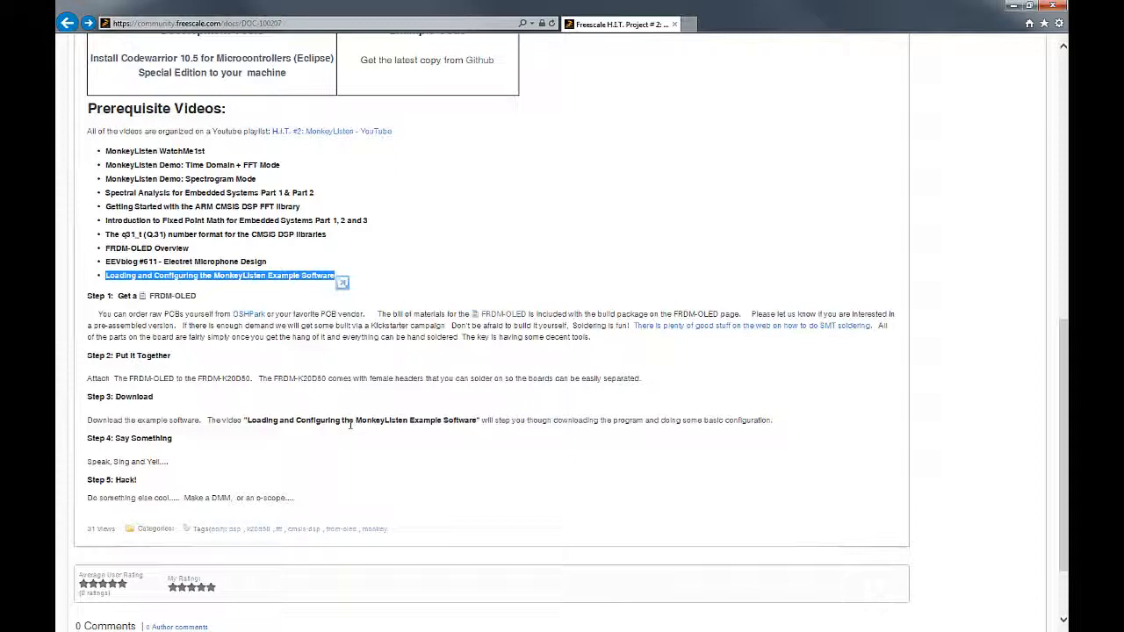
mouse_move(88, 372)
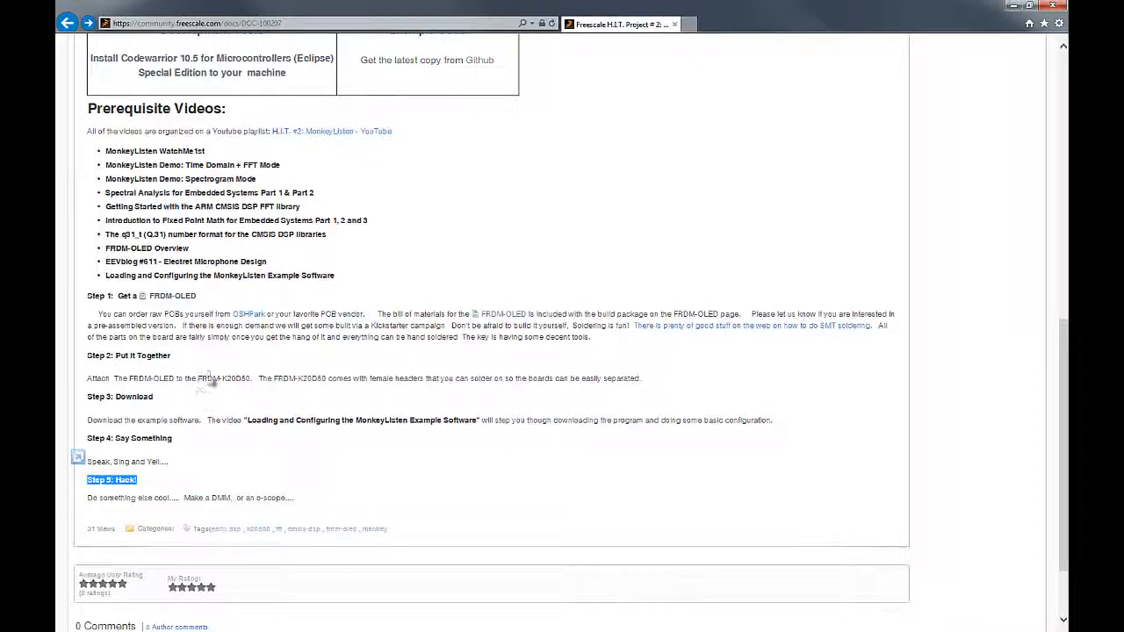
scroll("up", 3)
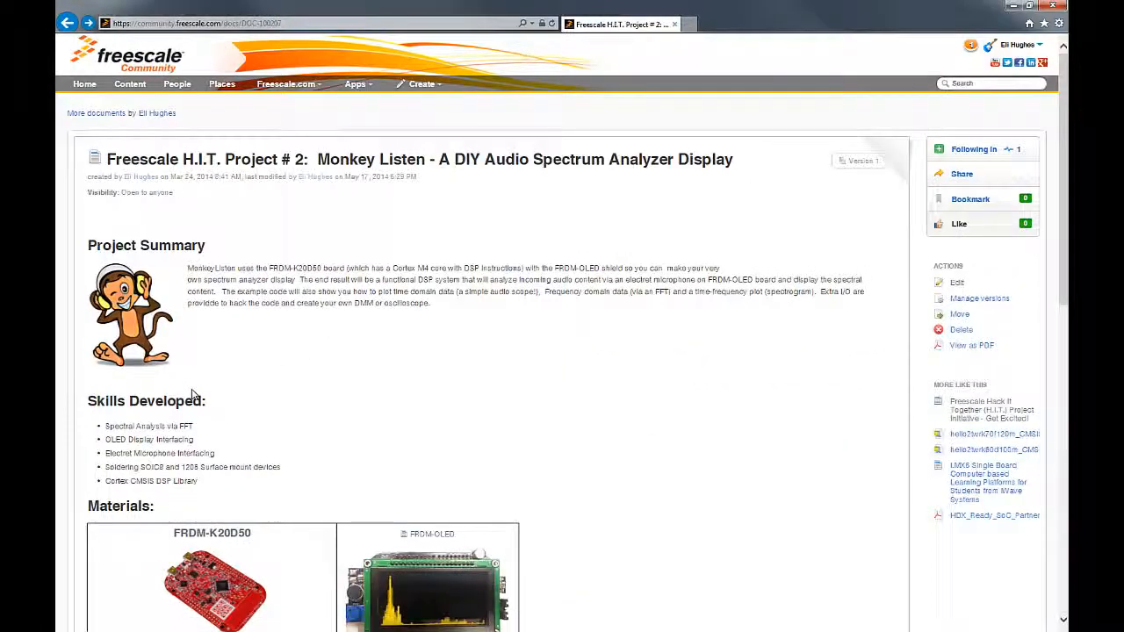